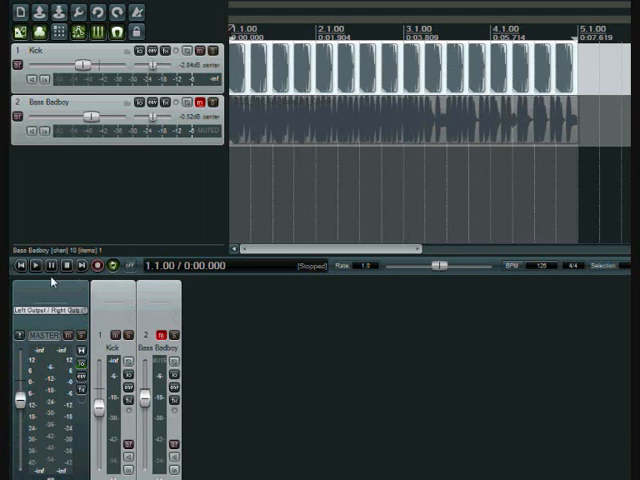
Audition the kick and bass together by starting and stopping playback while adjusting the send
{"action": "left_click", "coordinate": [36, 266]}
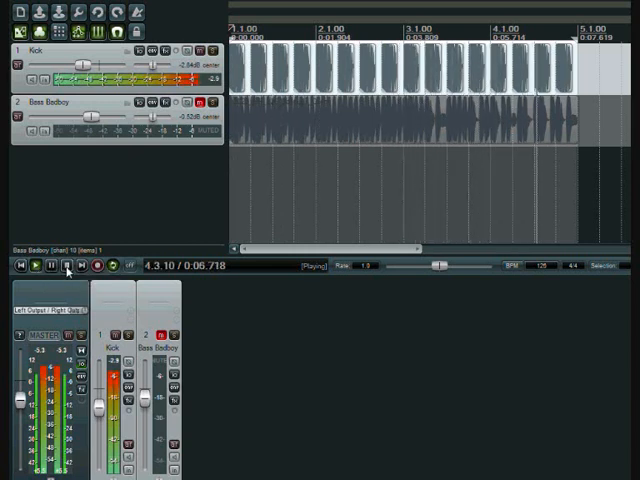
{"action": "left_click", "coordinate": [68, 264]}
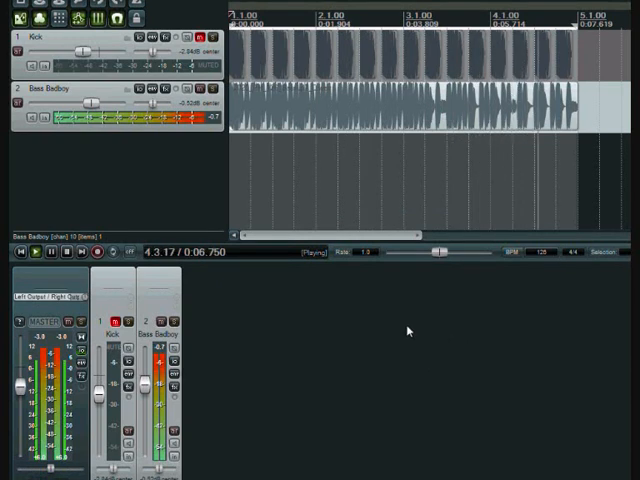
{"action": "left_click", "coordinate": [28, 252]}
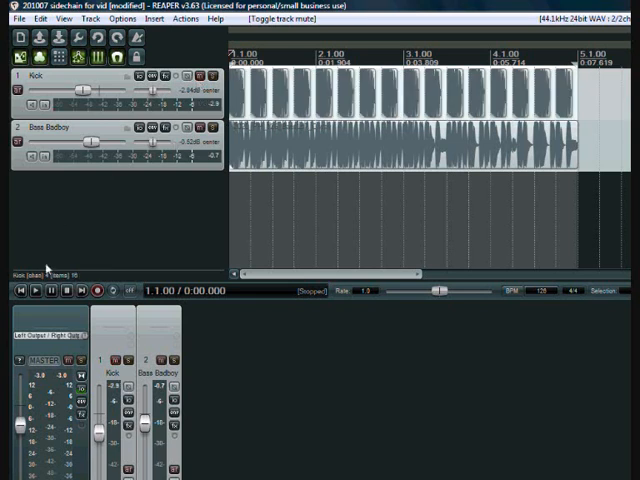
{"action": "left_click", "coordinate": [32, 292]}
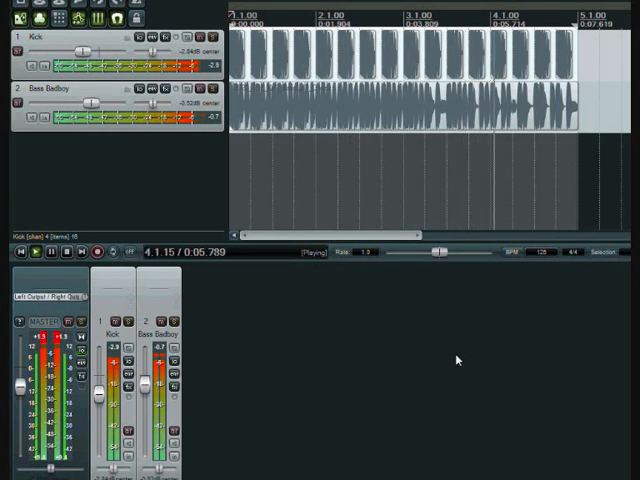
{"action": "left_click", "coordinate": [48, 252]}
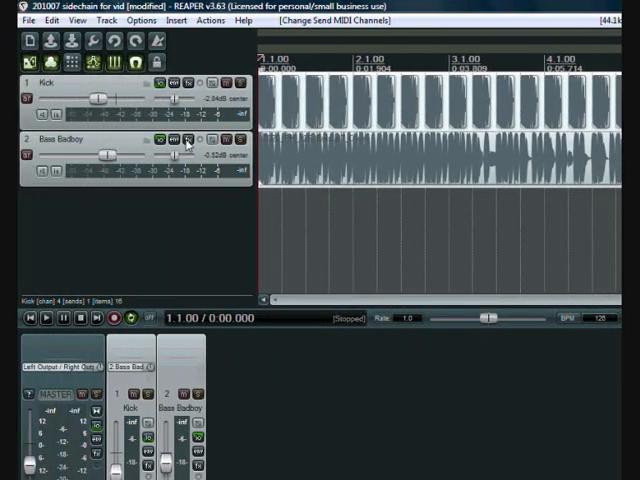
Set the Bass Badboy ReaComp's detector input to Auxiliary Input L+R
{"action": "left_click", "coordinate": [186, 138]}
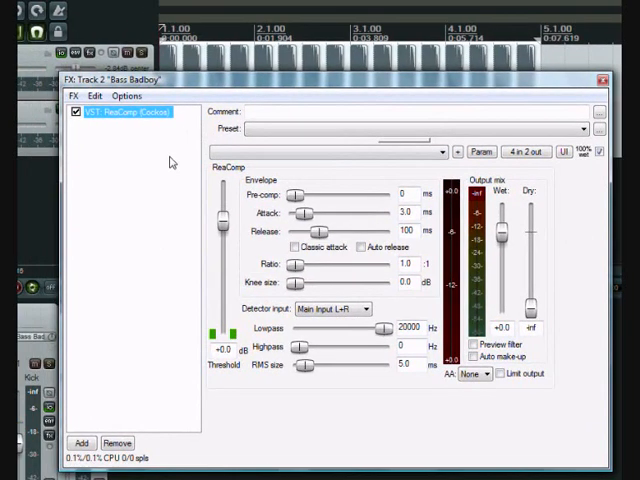
{"action": "left_click", "coordinate": [384, 308]}
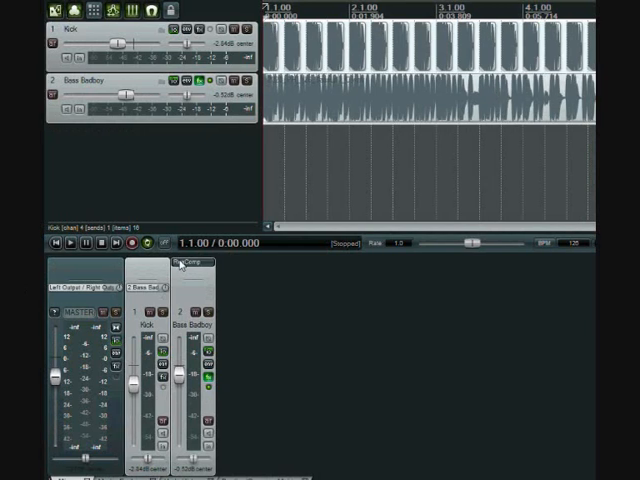
{"action": "left_click", "coordinate": [72, 244]}
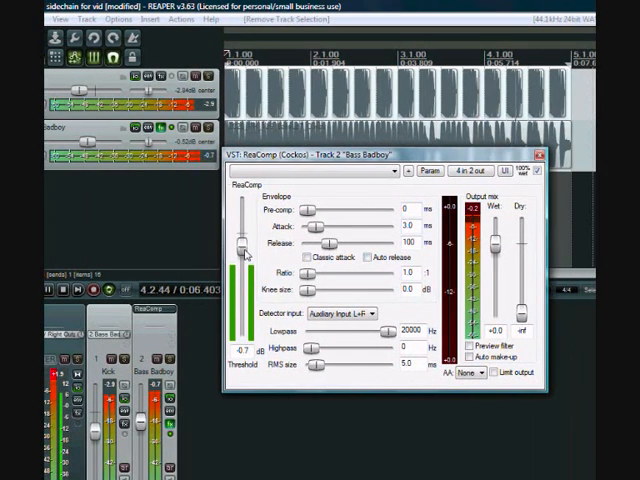
Lower ReaComp's threshold so kicks trigger ducking and lengthen release to about 121 ms
{"action": "left_click_drag", "start_coordinate": [244, 244], "coordinate": [244, 290]}
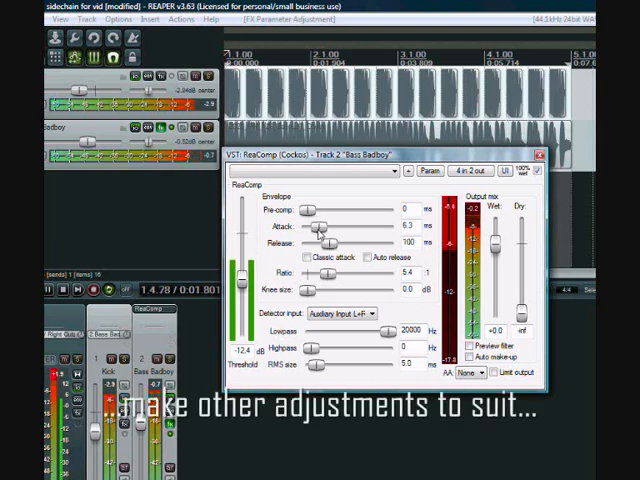
{"action": "left_click_drag", "start_coordinate": [320, 244], "coordinate": [330, 244]}
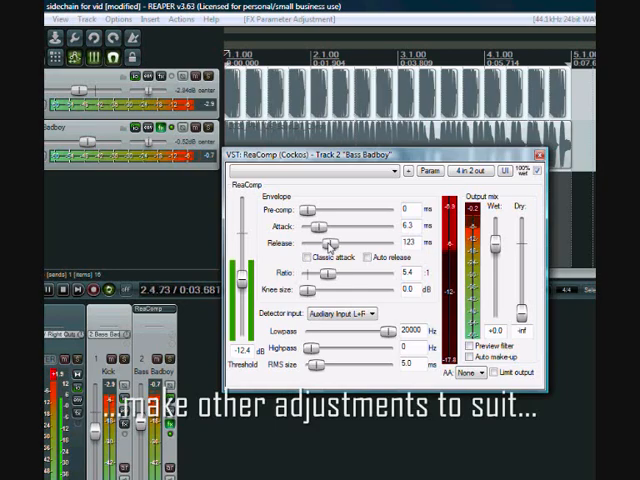